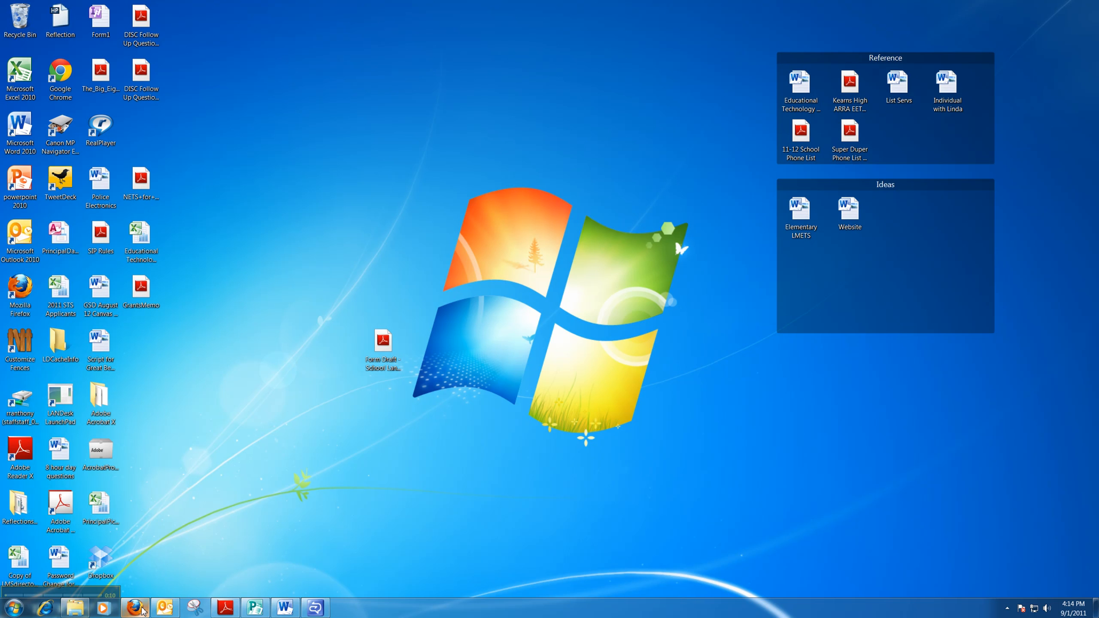
mouse_move(113, 612)
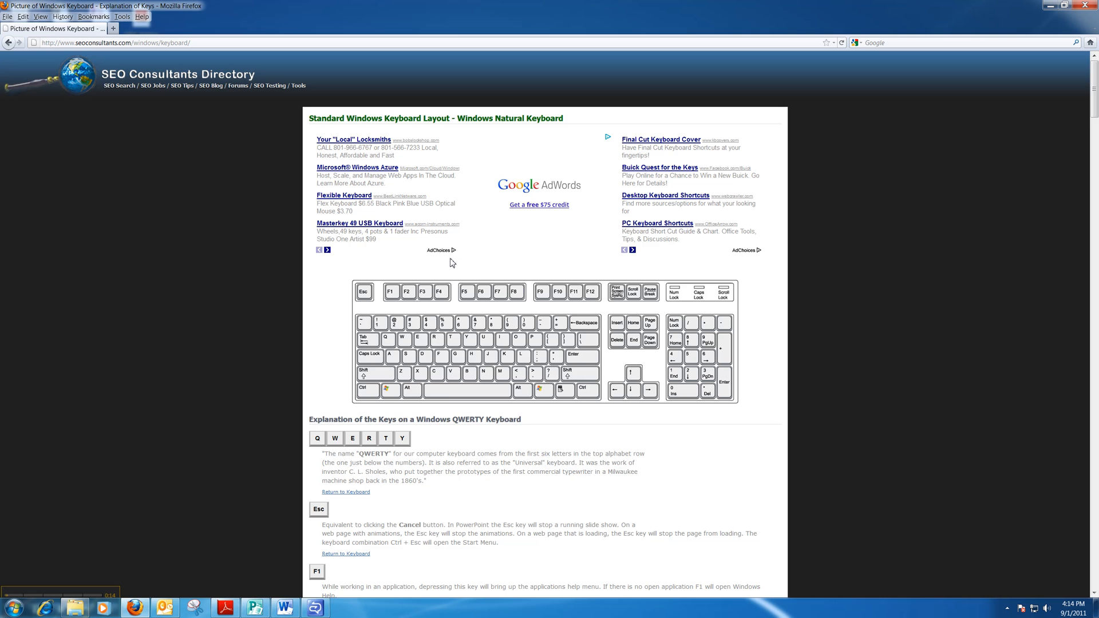
mouse_move(473, 259)
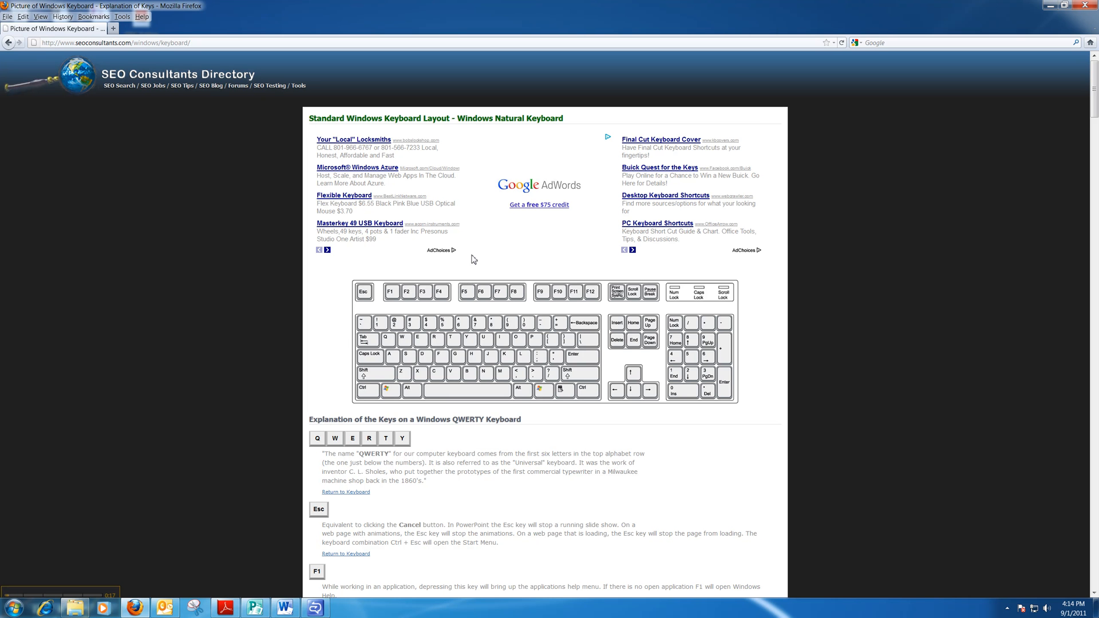
mouse_move(366, 392)
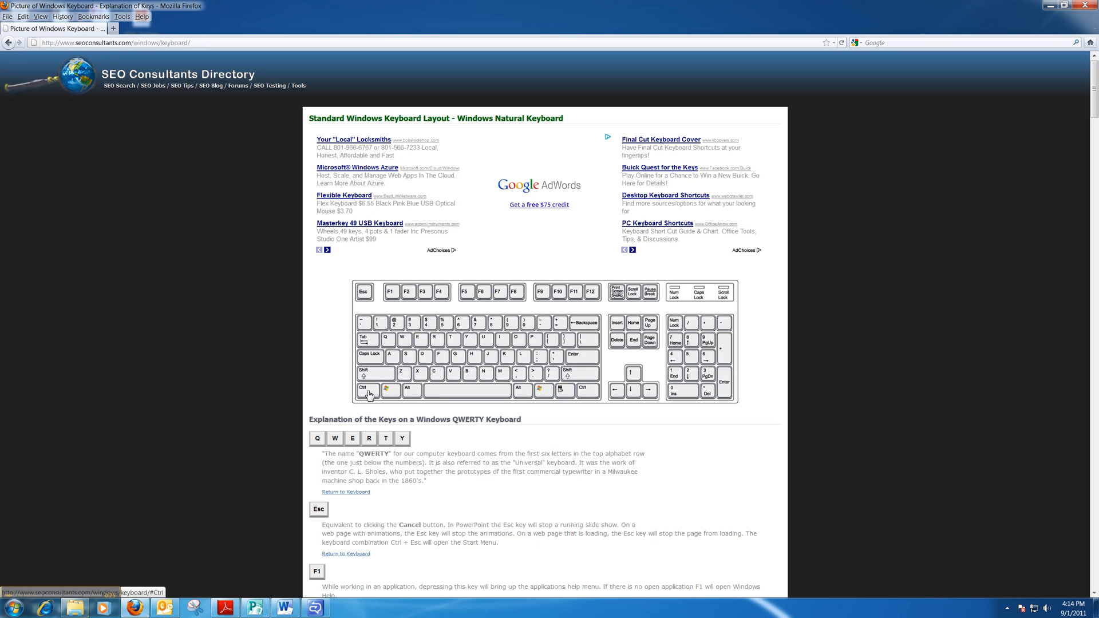
mouse_move(446, 362)
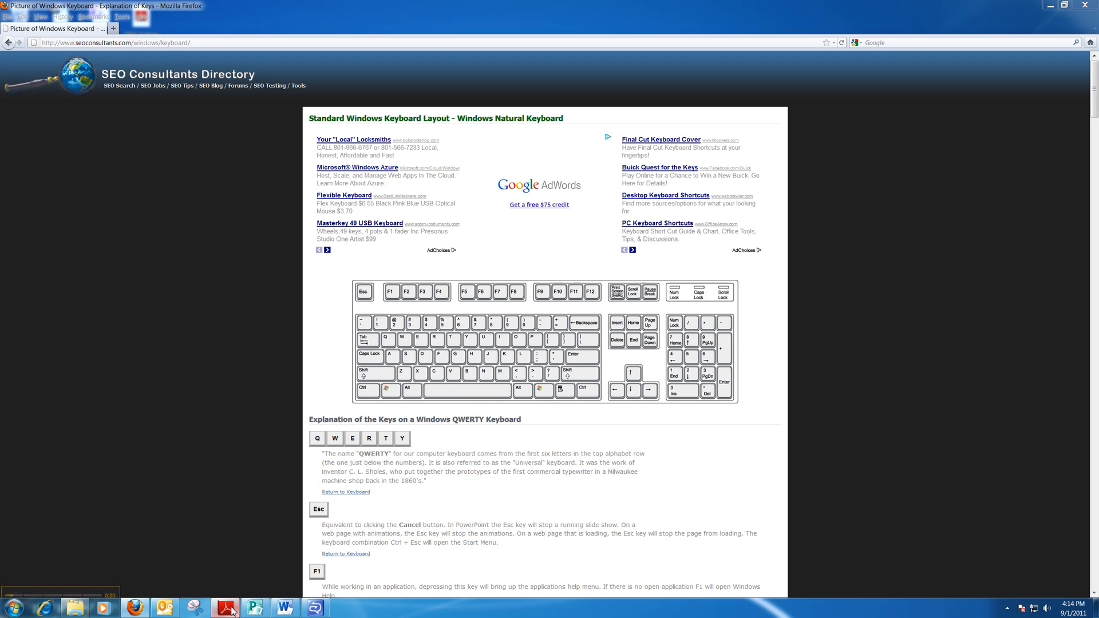
Switch to the Thomas Jefferson Accreditation 2011 PDF in Adobe Reader and focus its Find box.
click(225, 607)
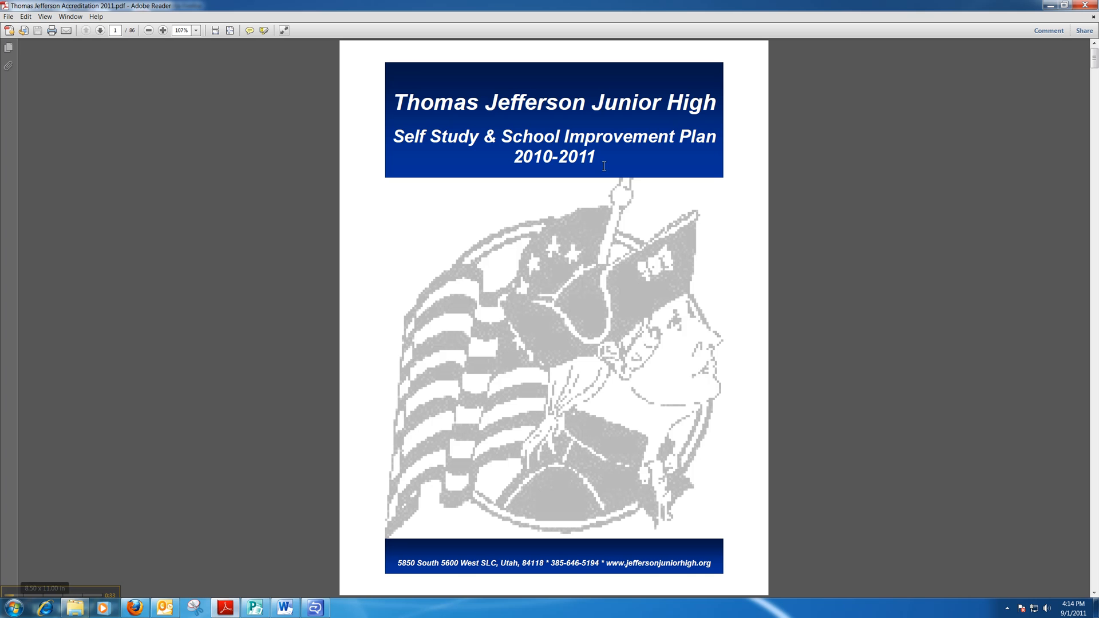
mouse_move(866, 208)
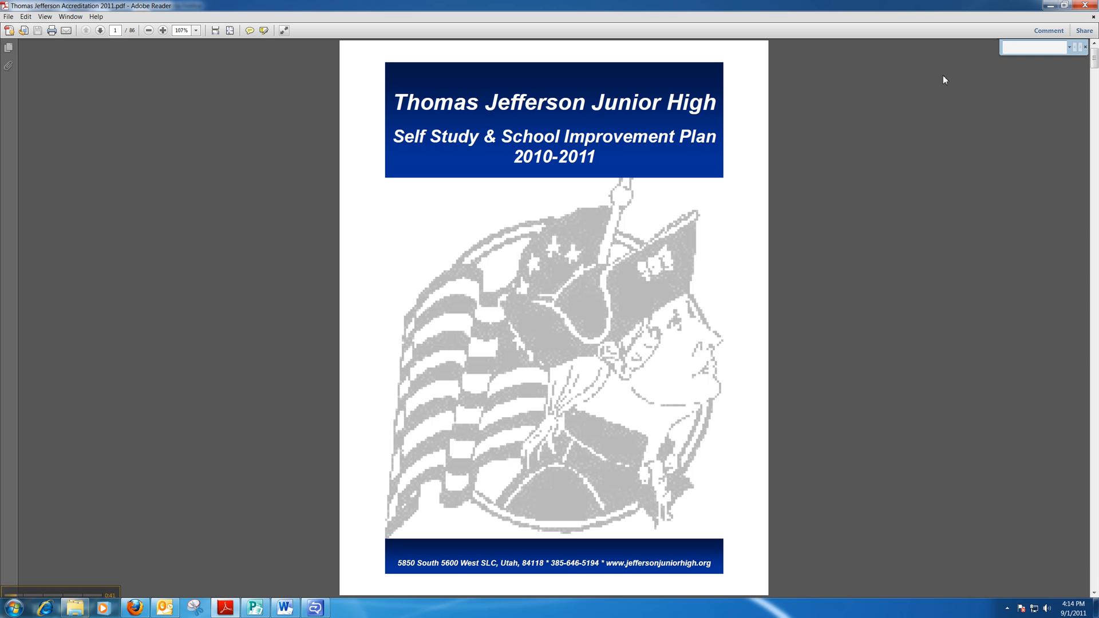
click(1035, 47)
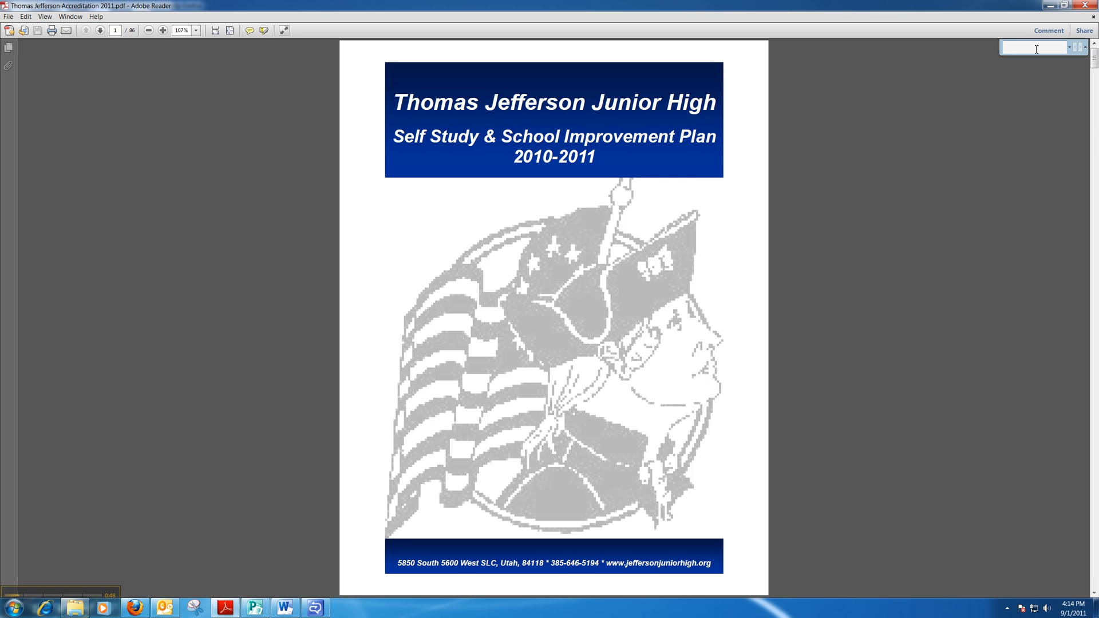
Search 'increase' and step through matches on pages 38, 42 and 52.
text(increase)
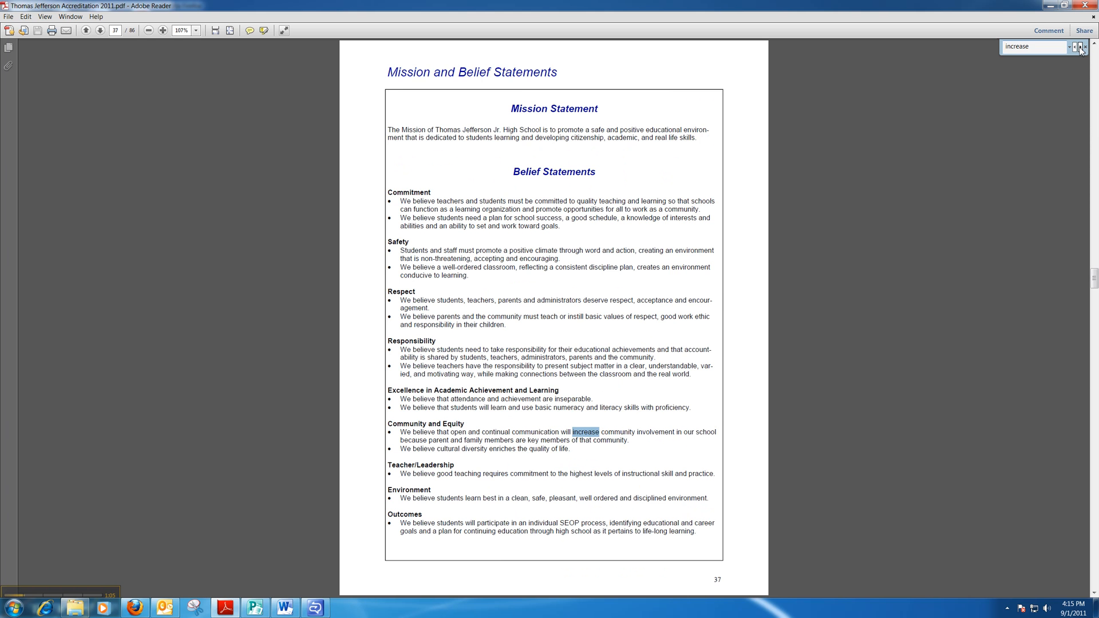
click(1078, 48)
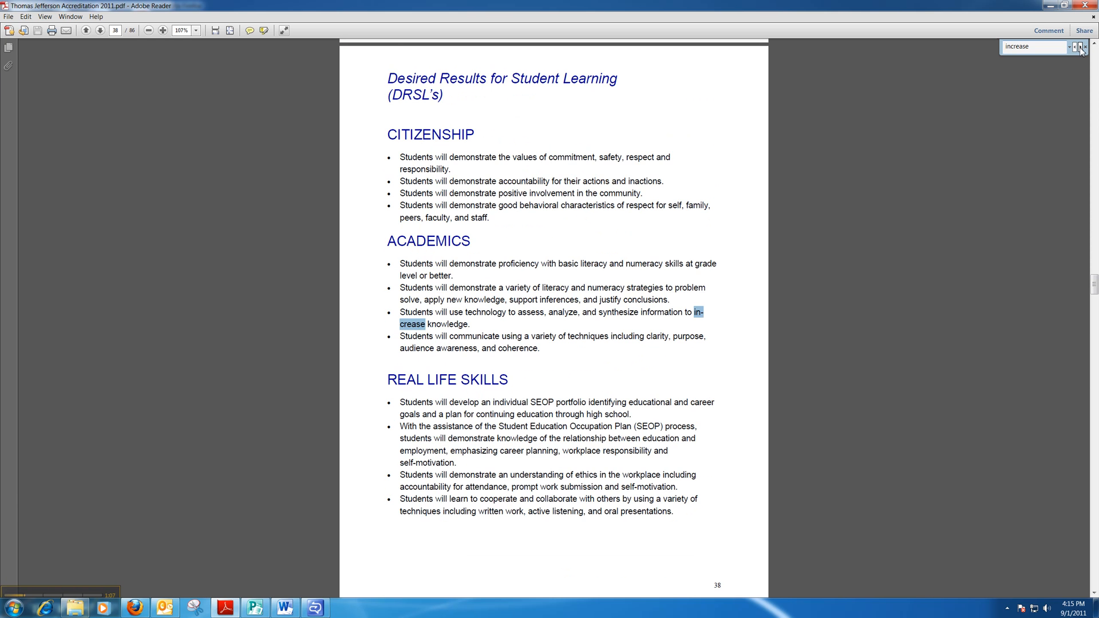
click(1076, 48)
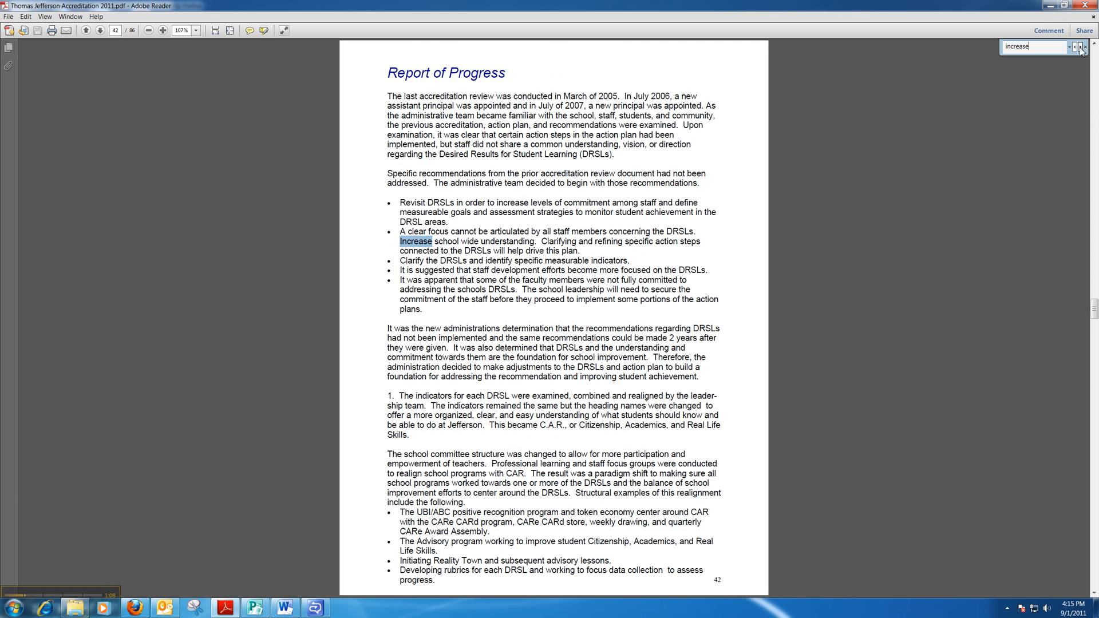
click(1080, 48)
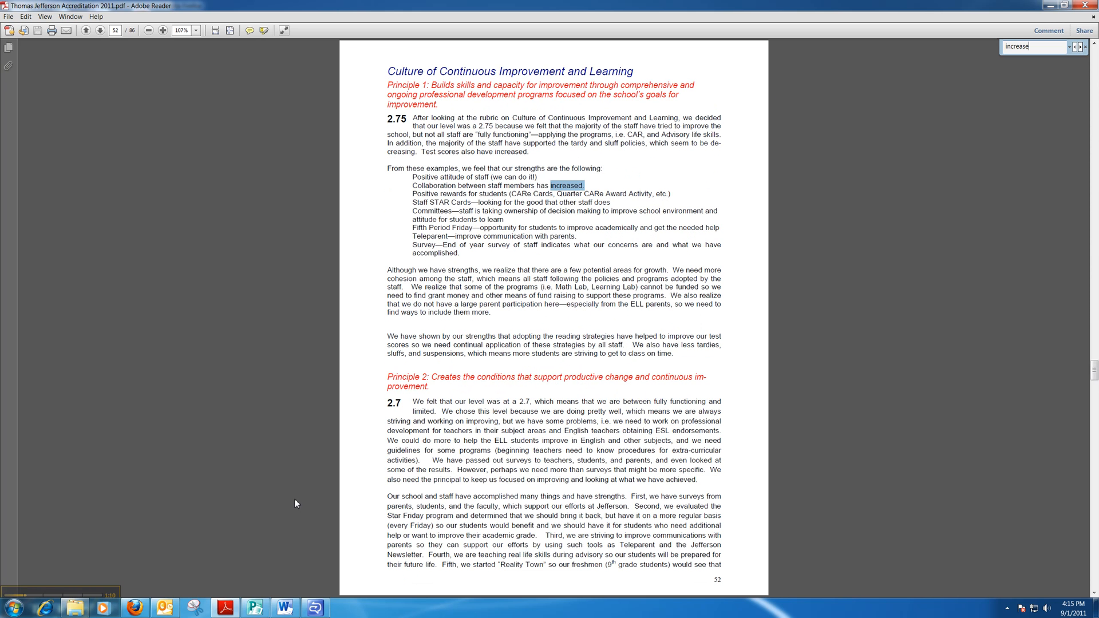
mouse_move(255, 607)
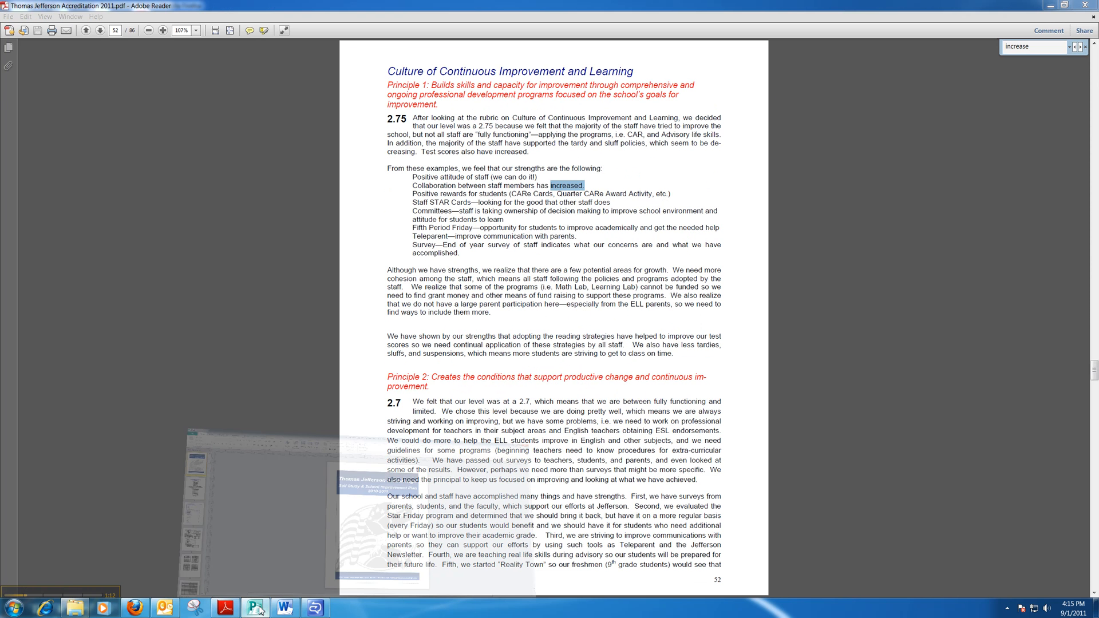
Switch to the accreditation publication in Publisher and open Find and Replace.
click(254, 608)
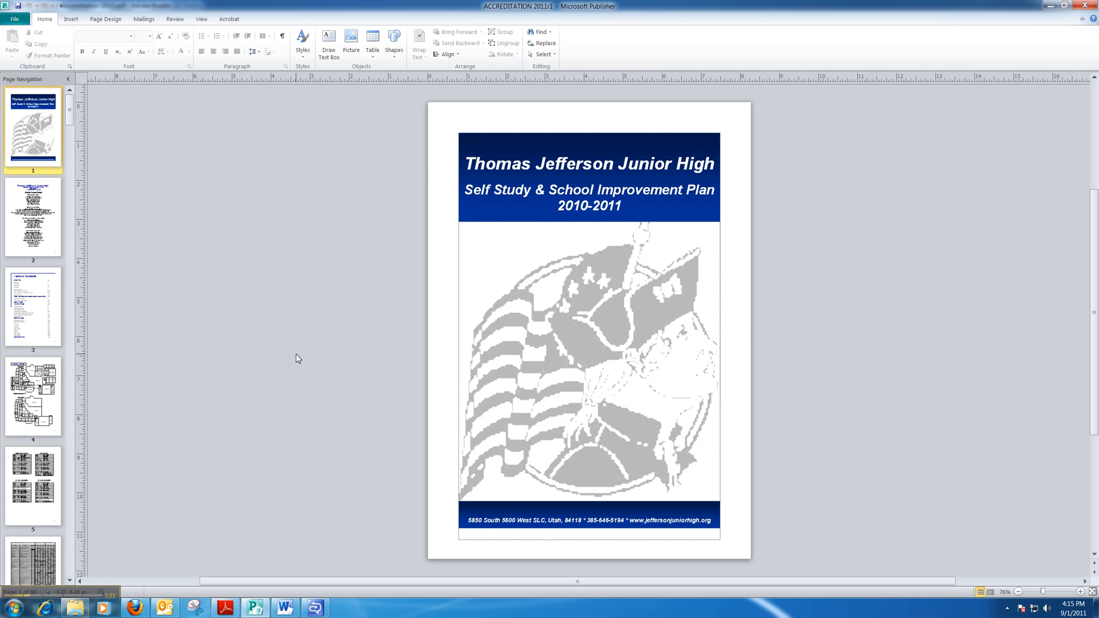
click(539, 32)
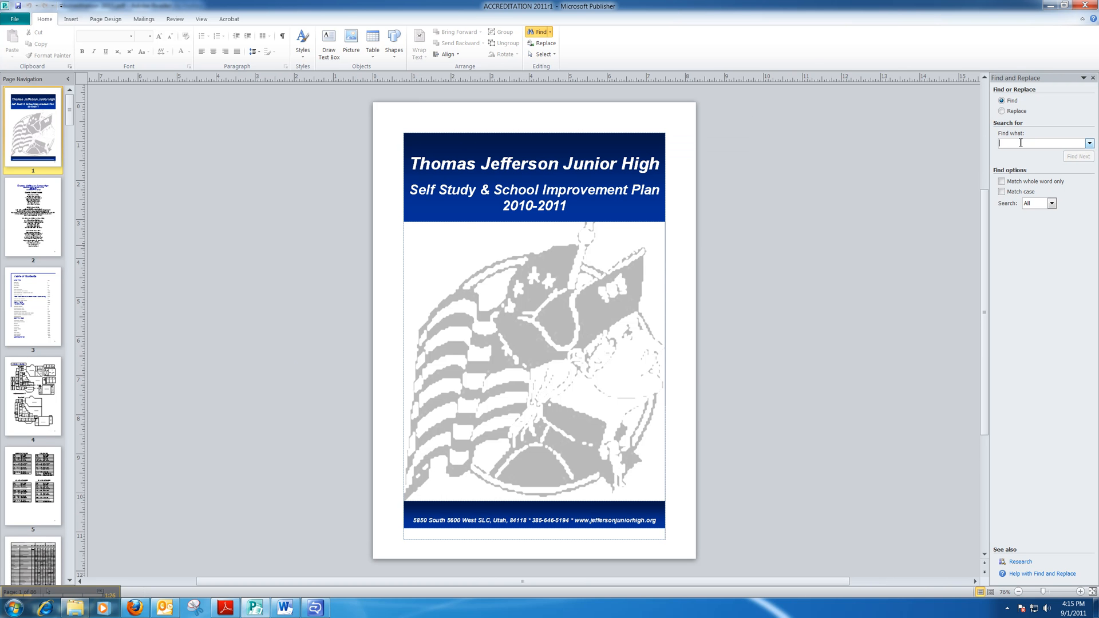
Search 'increase' and step through matches on pages 37, 40 and 42.
text(increase)
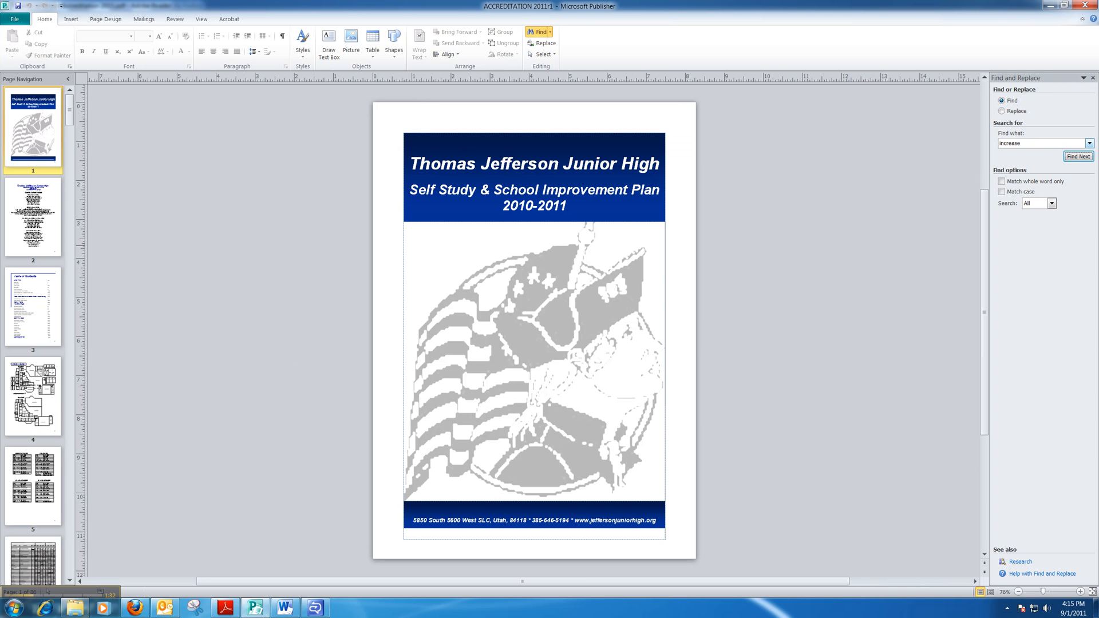
click(1079, 157)
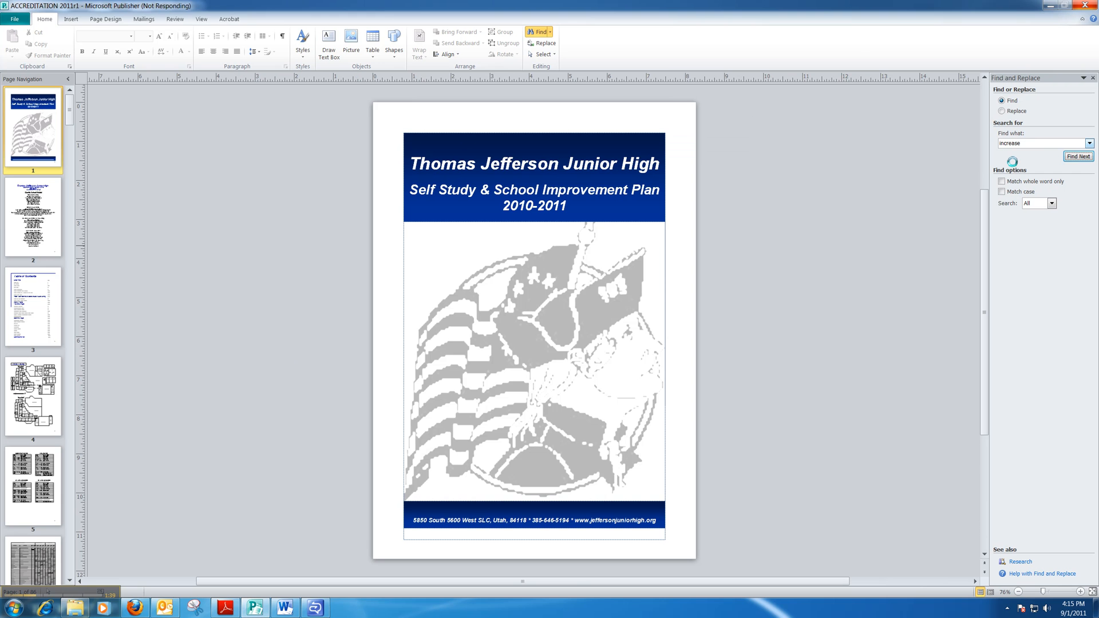
click(1077, 156)
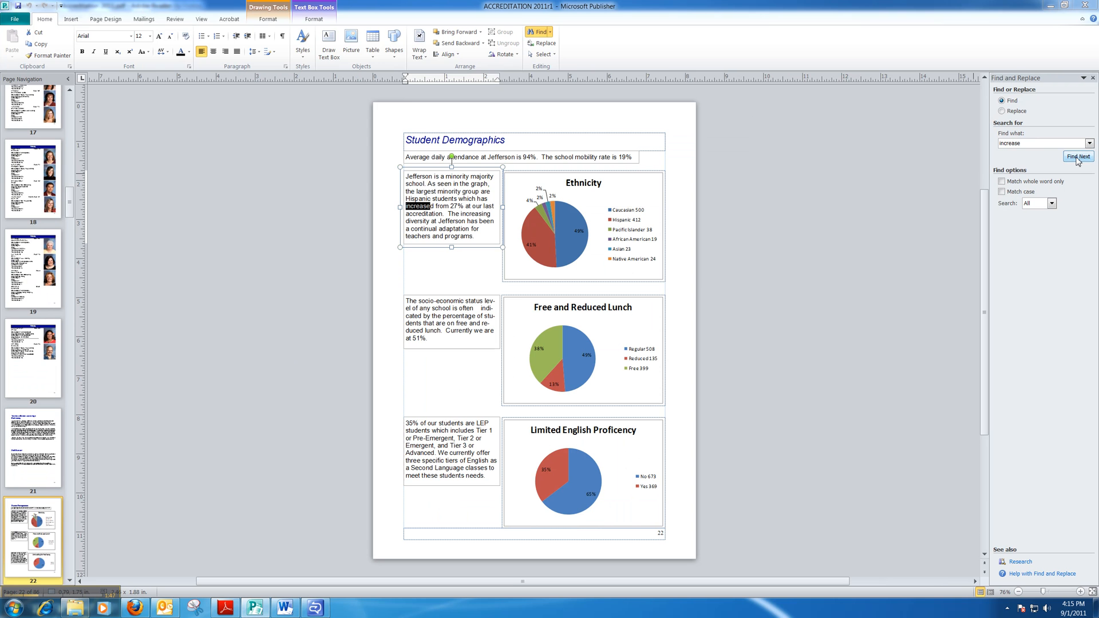
click(1075, 156)
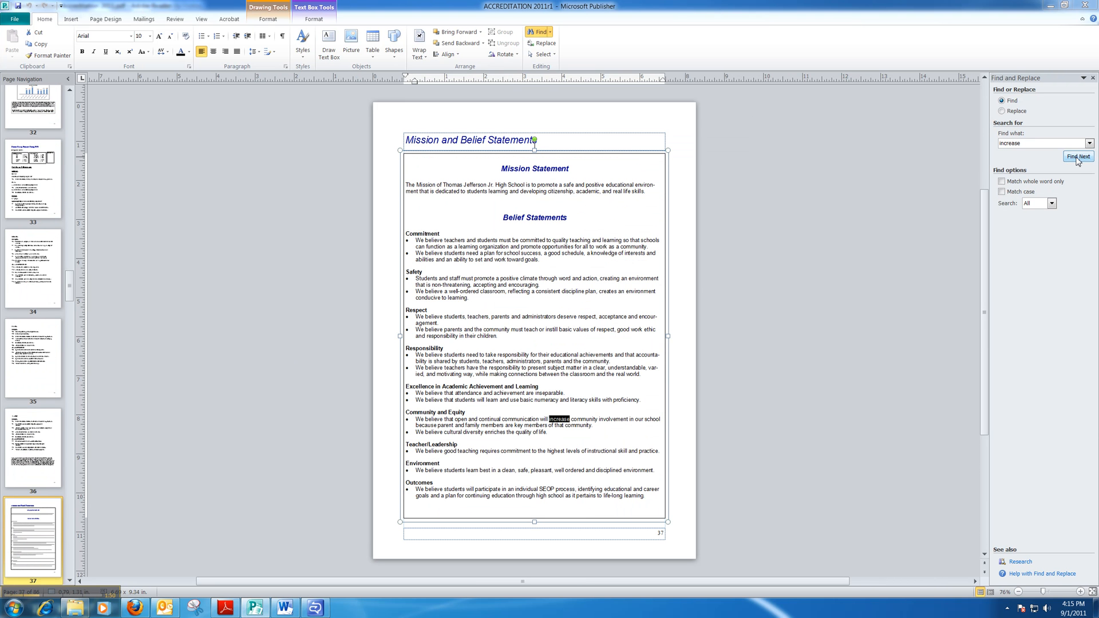
click(1076, 156)
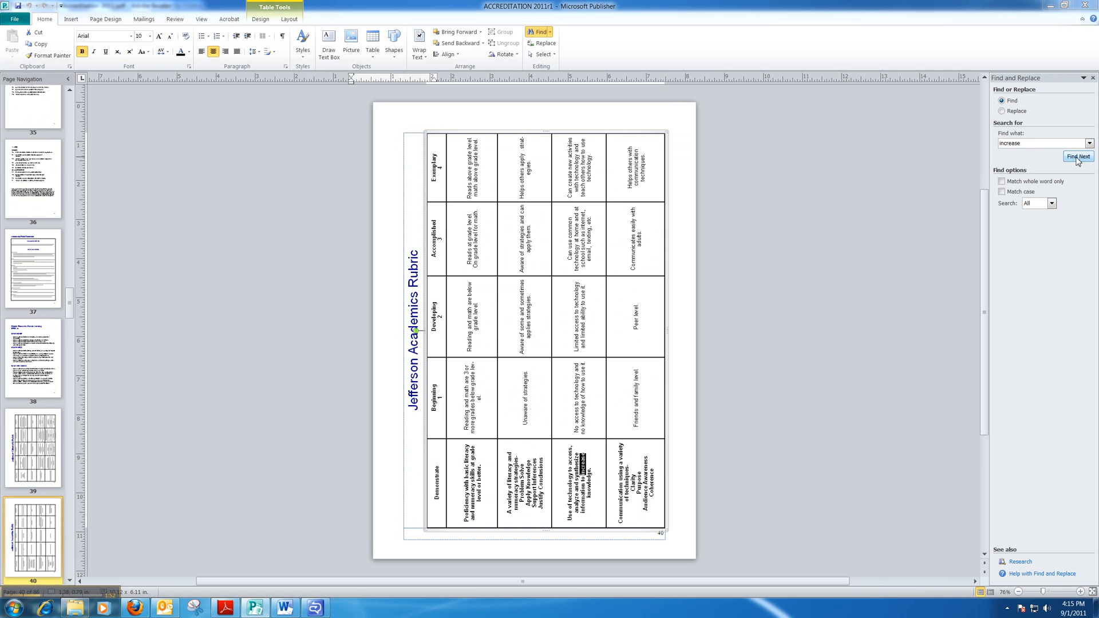
click(1077, 156)
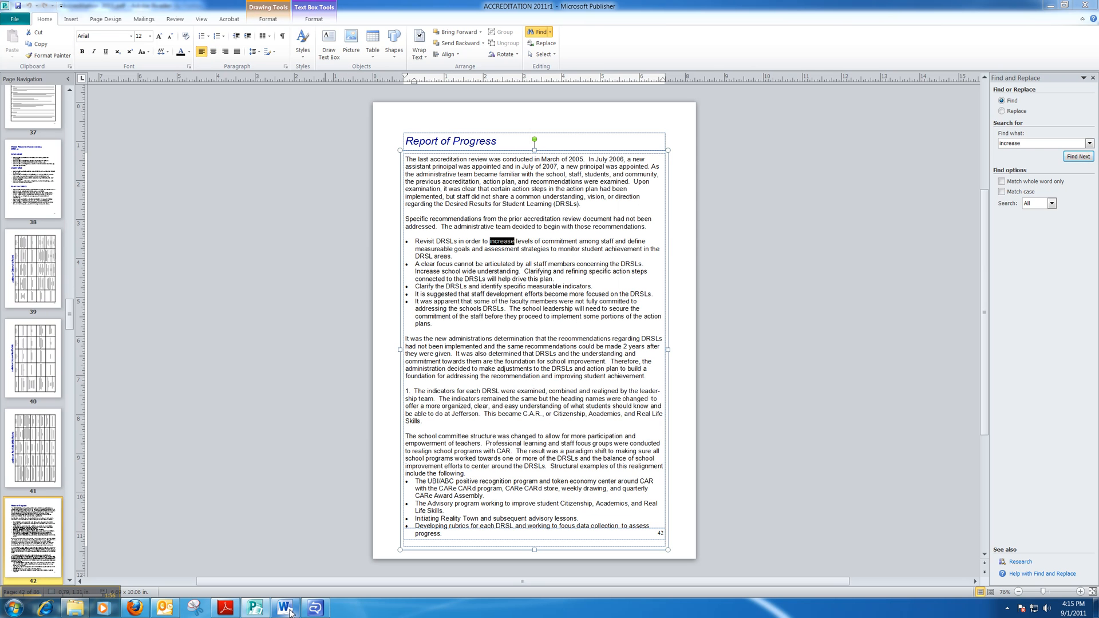
Switch to the Jefferson 2011 Visiting Team report in Word and click into the document.
click(283, 607)
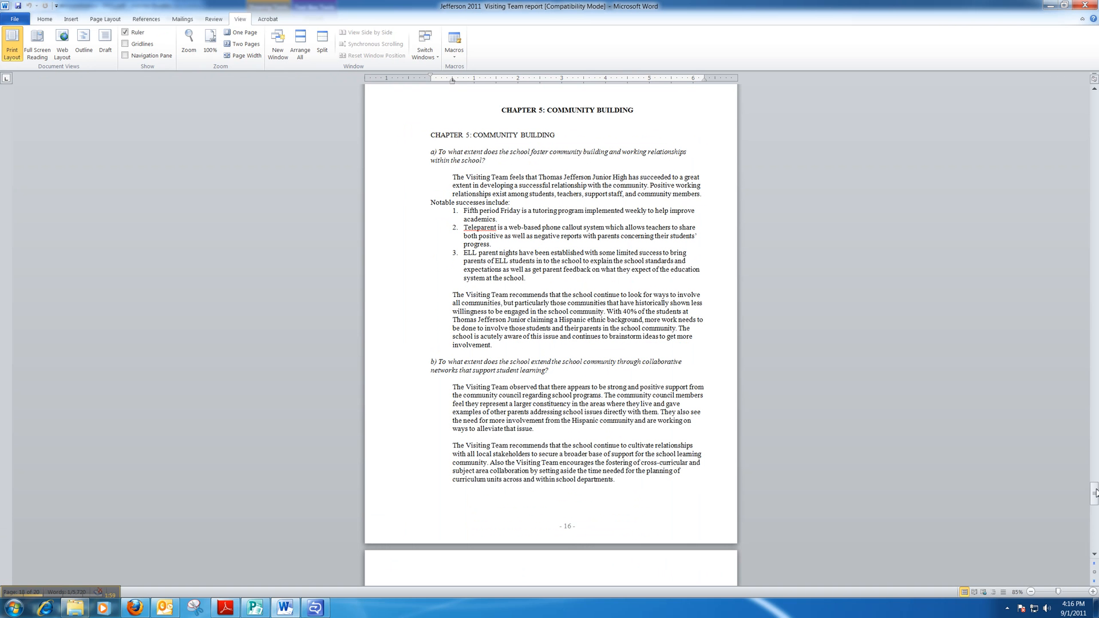
click(129, 56)
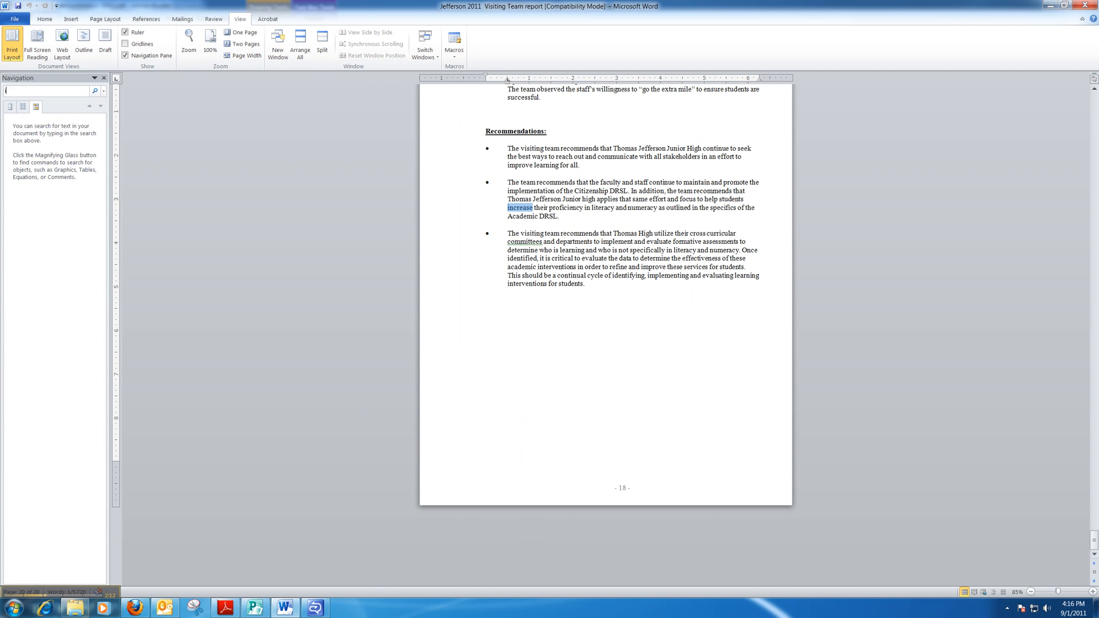
Search the Navigation Pane for 'increase', listing its 5 matches.
text(increase)
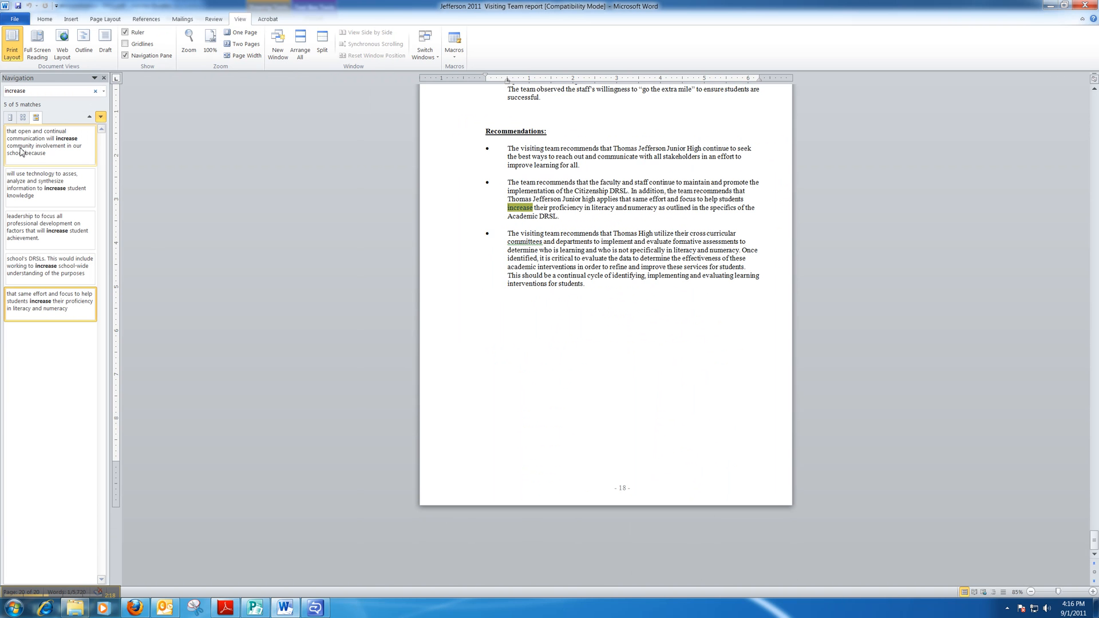
mouse_move(45, 151)
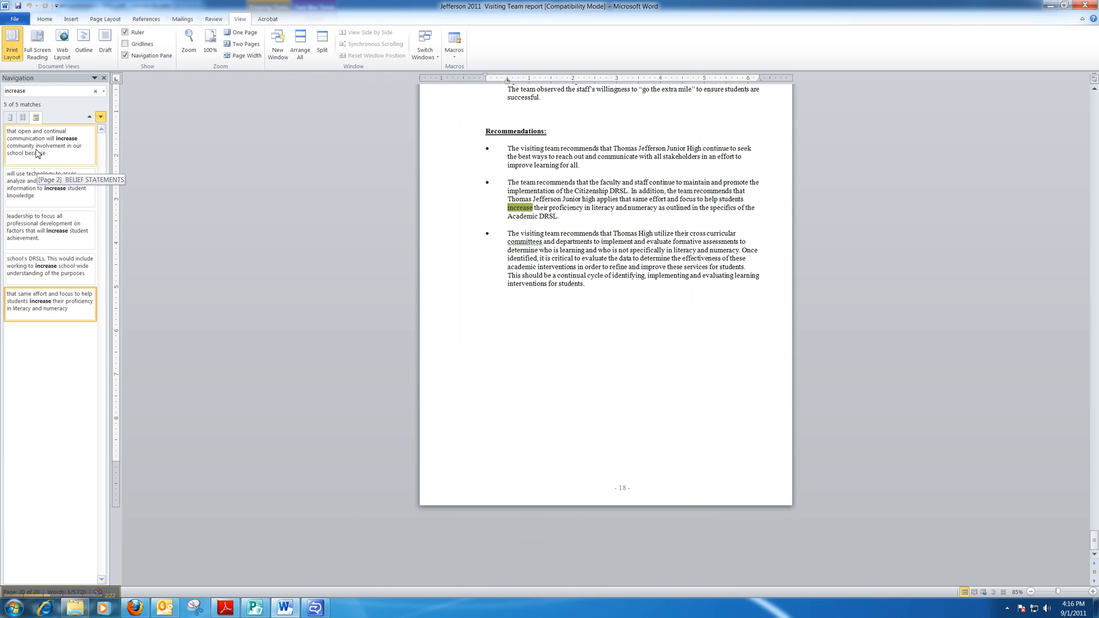
mouse_move(35, 248)
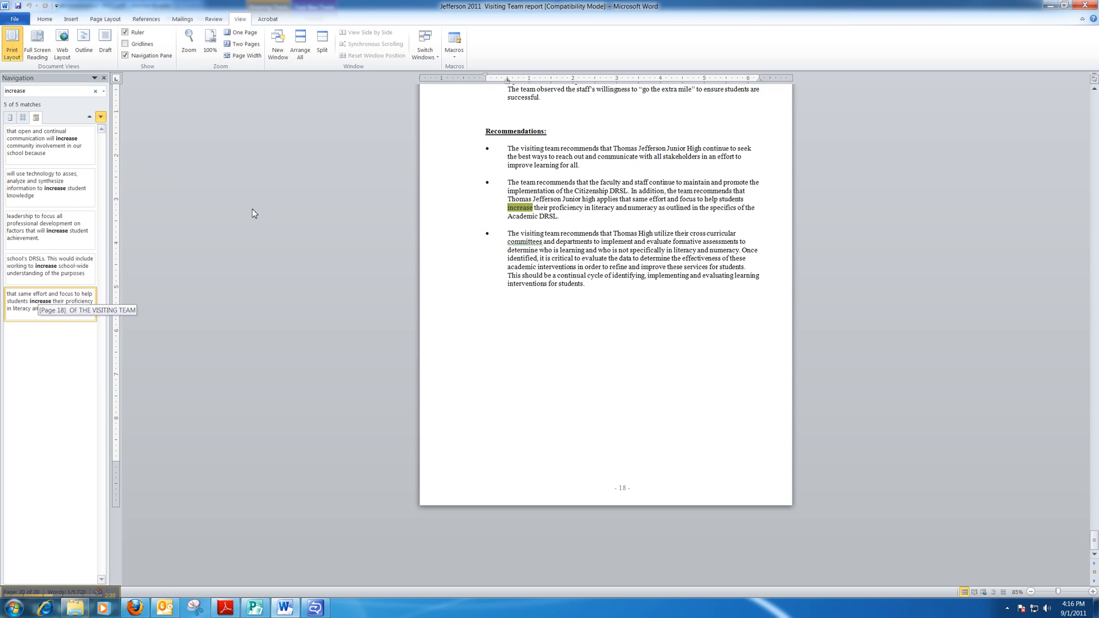
mouse_move(266, 208)
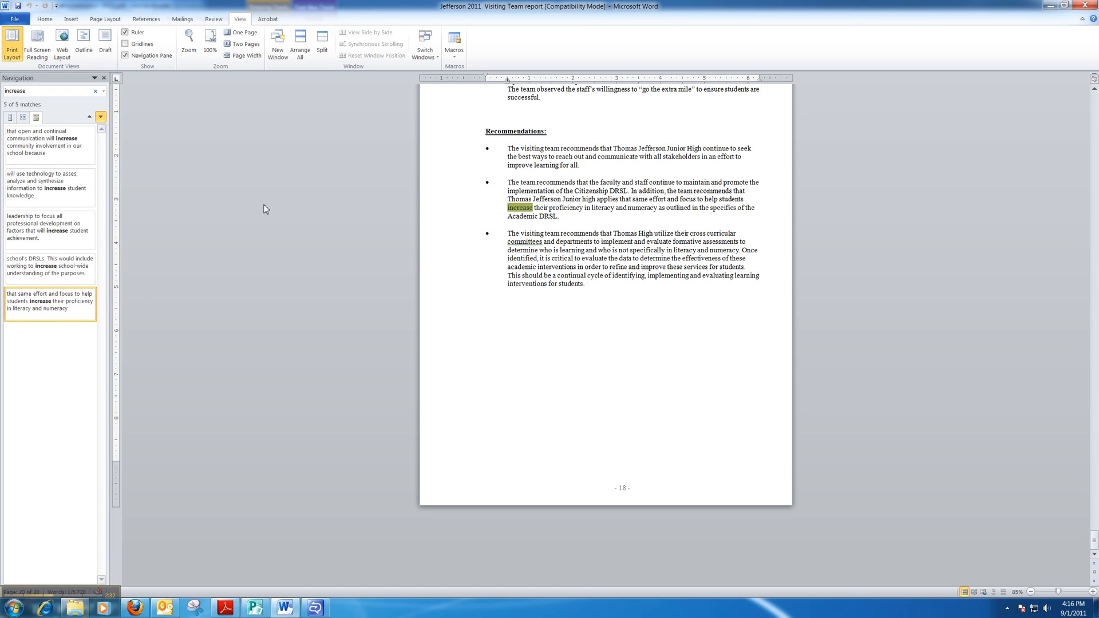